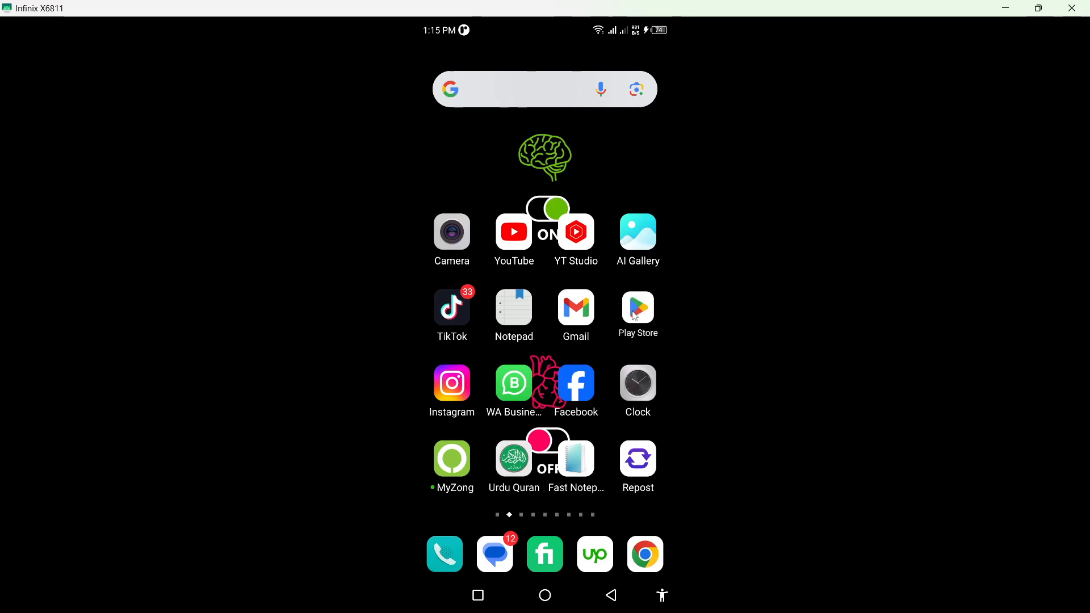
View the installed Yoursafe app in the Play Store search results.
{"action": "left_click", "coordinate": [637, 309]}
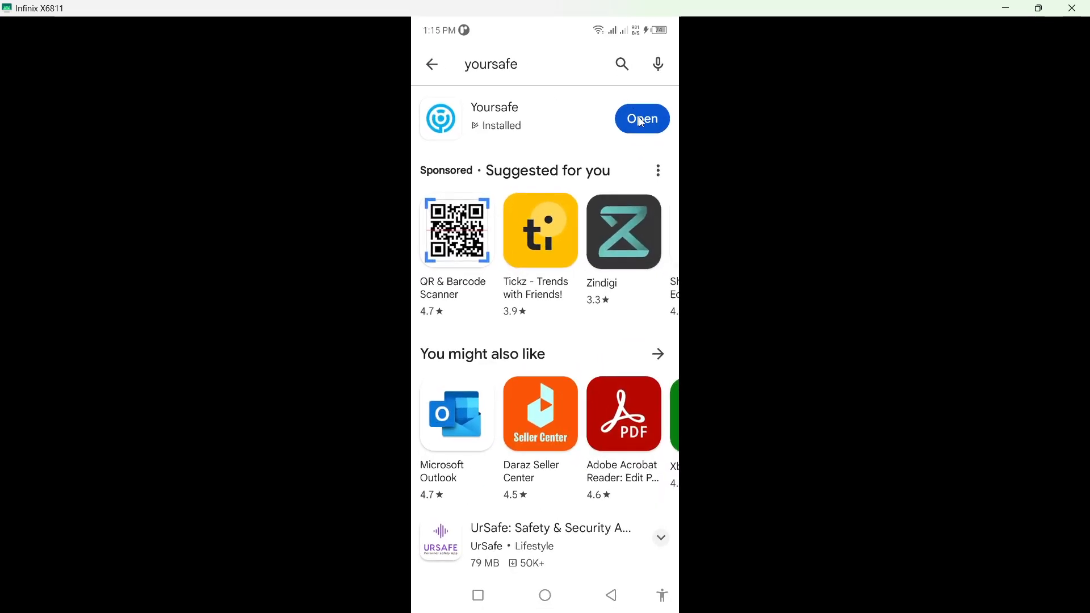
Launch Yoursafe to reach the account summary with the Verify your ID prompt.
{"action": "left_click", "coordinate": [641, 118]}
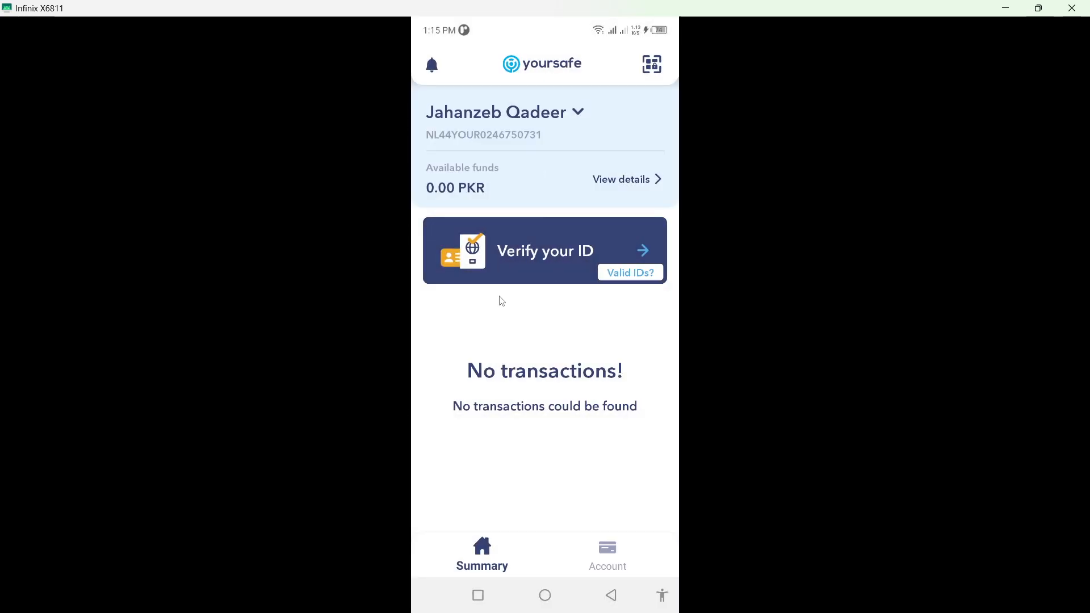
{"action": "mouse_move", "coordinate": [506, 262]}
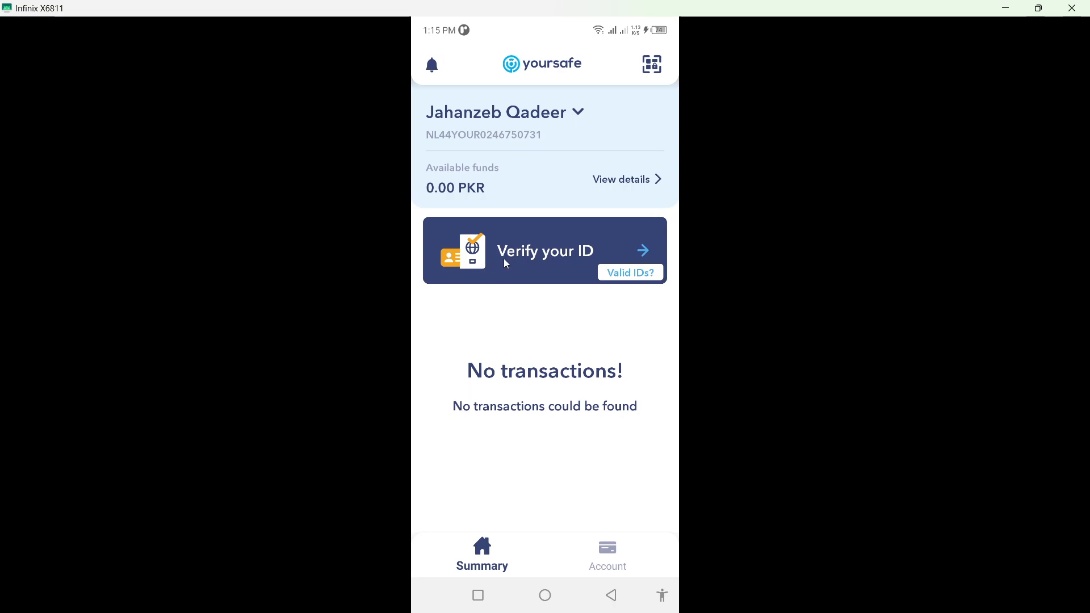
{"action": "mouse_move", "coordinate": [557, 270]}
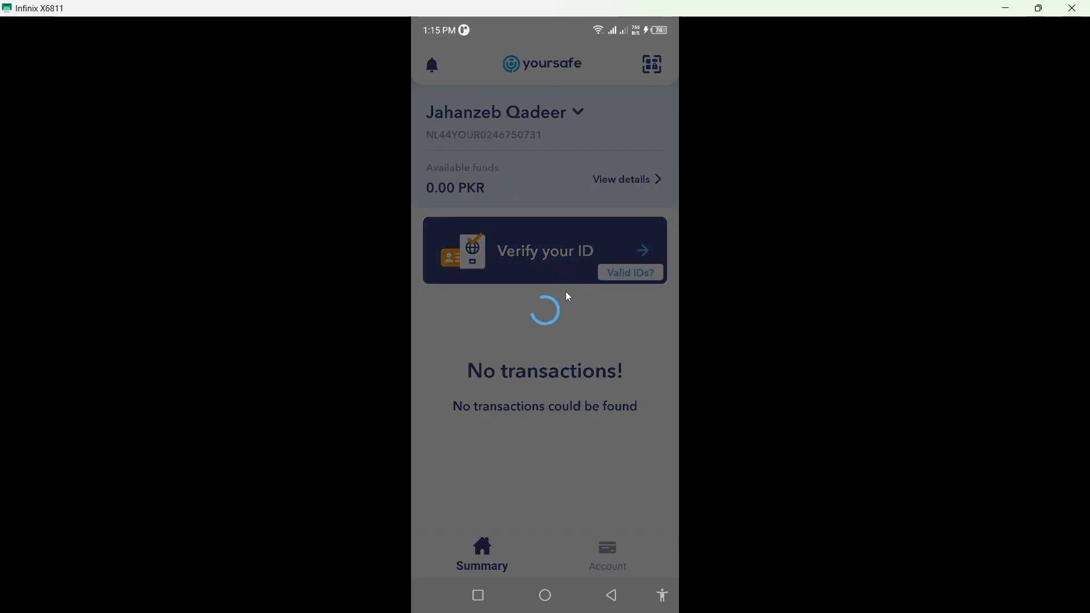
Start ID verification, reach document capture and view the Auto Capture tips.
{"action": "left_click", "coordinate": [544, 251]}
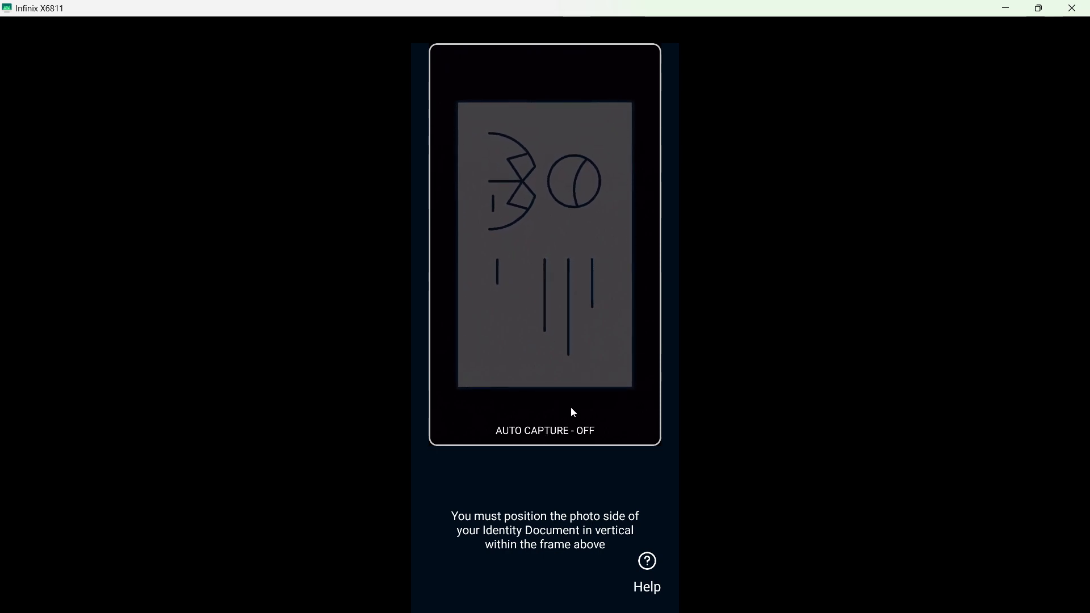
{"action": "left_click", "coordinate": [570, 406]}
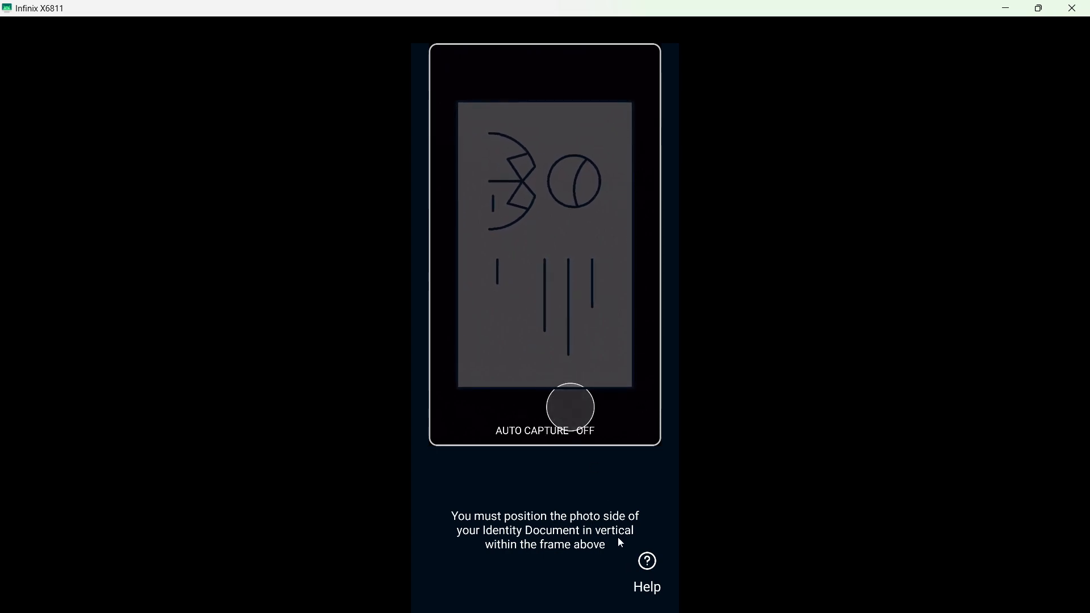
{"action": "left_click", "coordinate": [646, 561]}
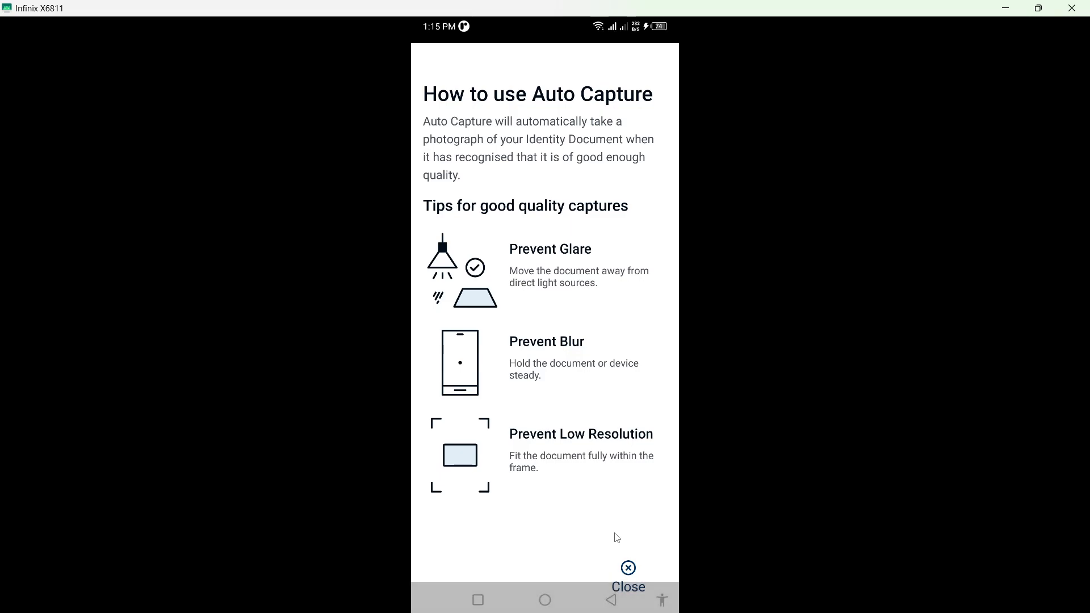
Close the capture tips, return to the summary and go to the phone's home screen.
{"action": "left_click", "coordinate": [628, 574]}
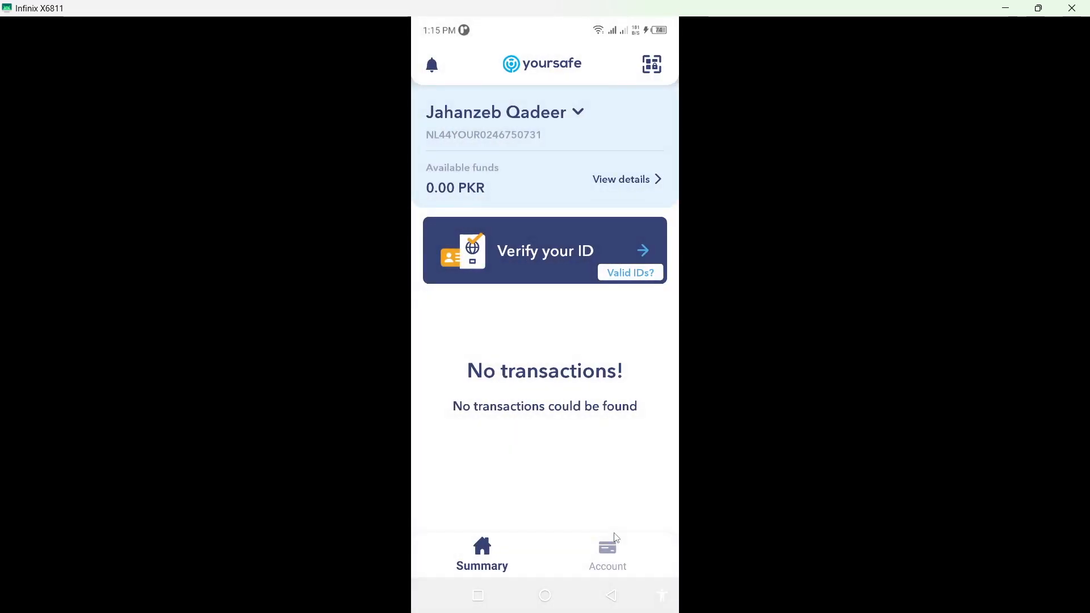
{"action": "mouse_move", "coordinate": [564, 466]}
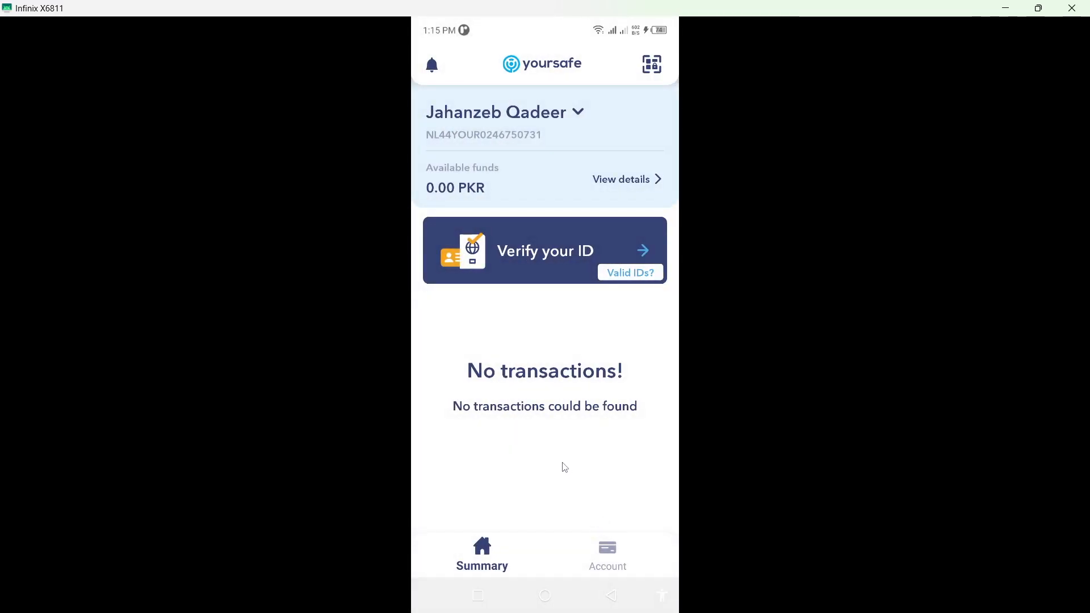
{"action": "mouse_move", "coordinate": [562, 463]}
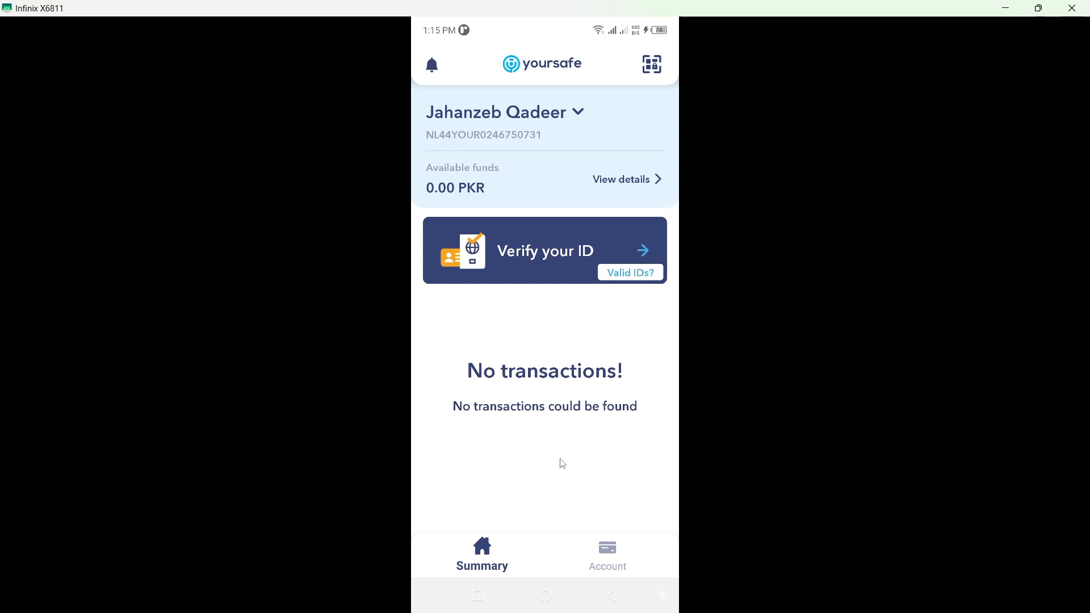
{"action": "mouse_move", "coordinate": [571, 366]}
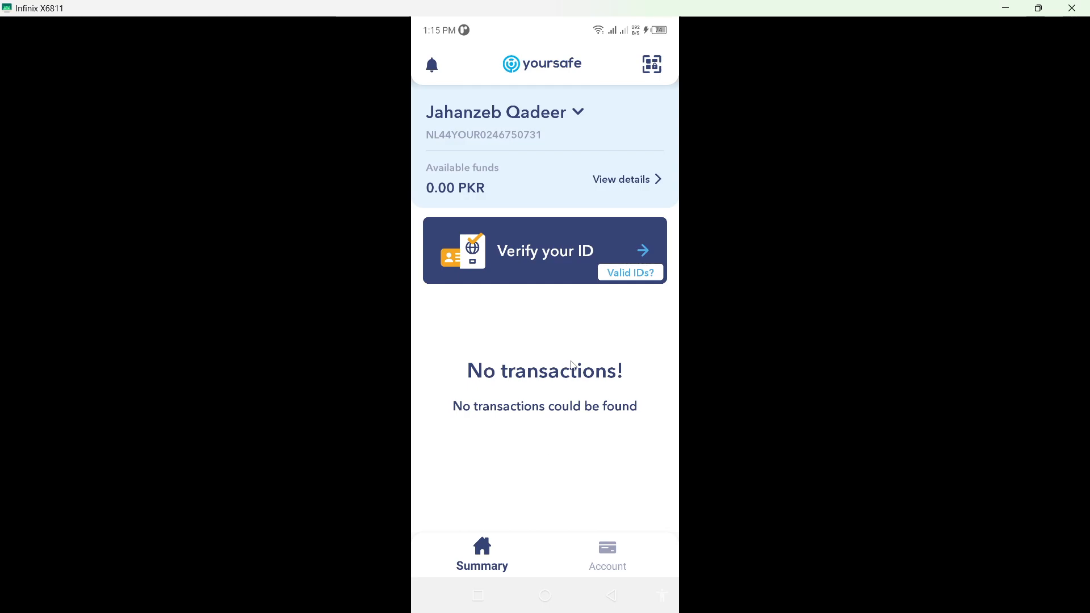
{"action": "mouse_move", "coordinate": [530, 515]}
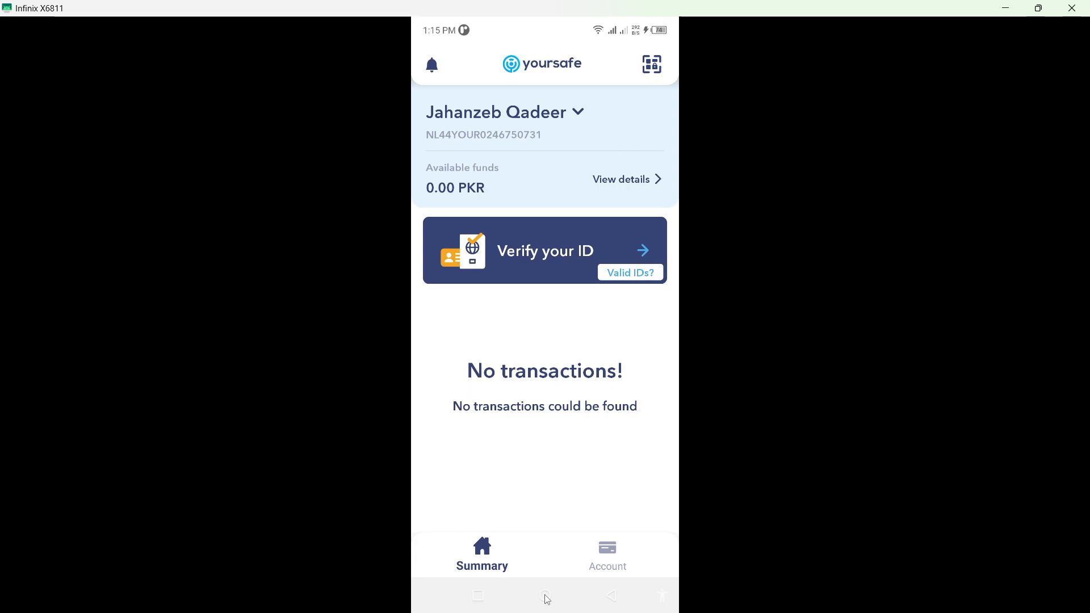
{"action": "left_click", "coordinate": [544, 596]}
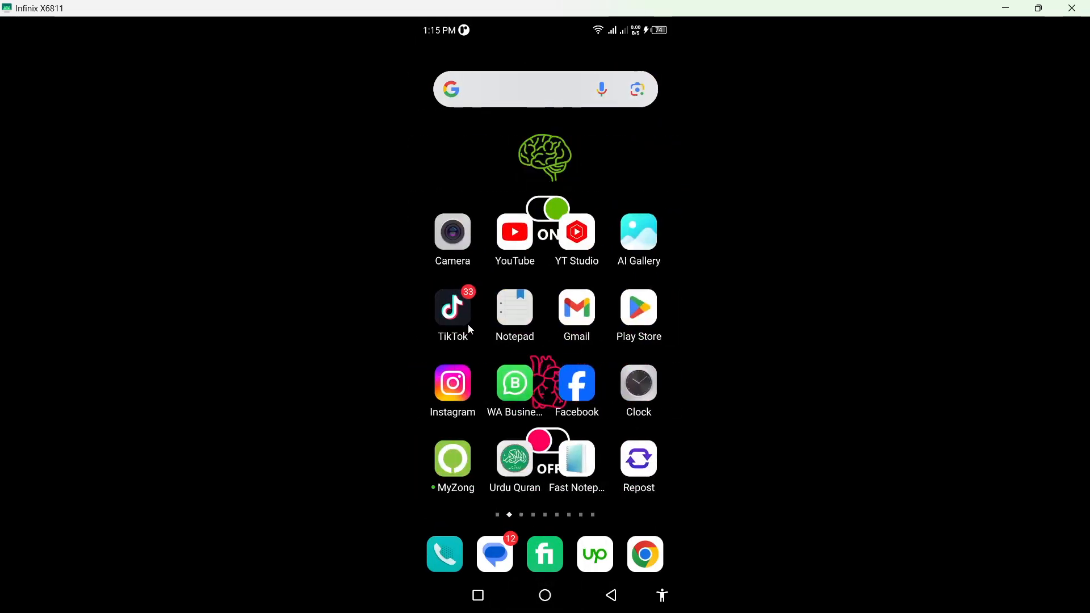
{"action": "mouse_move", "coordinate": [535, 169]}
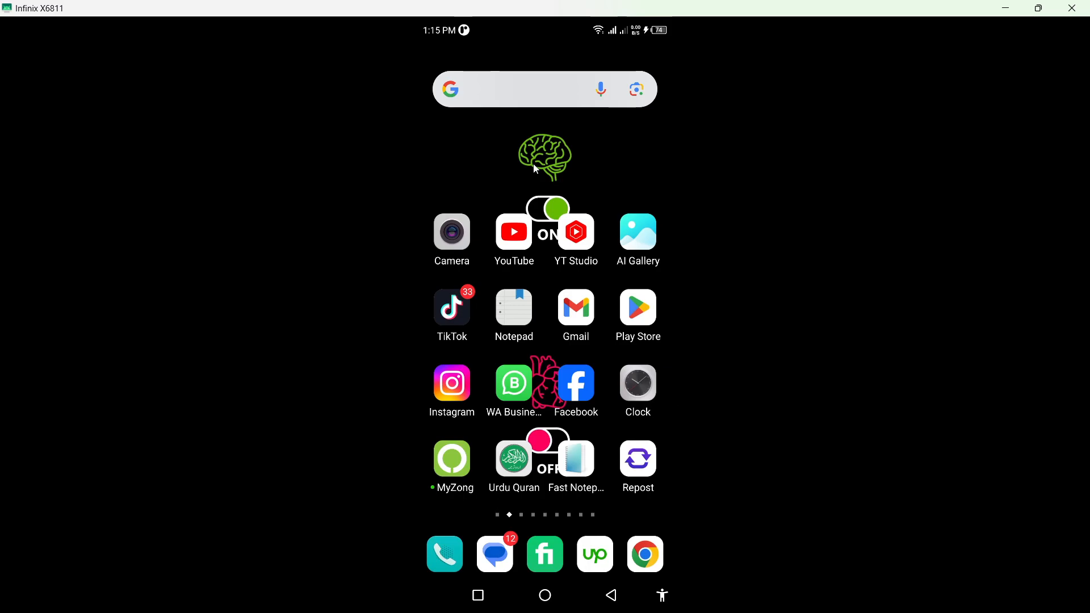